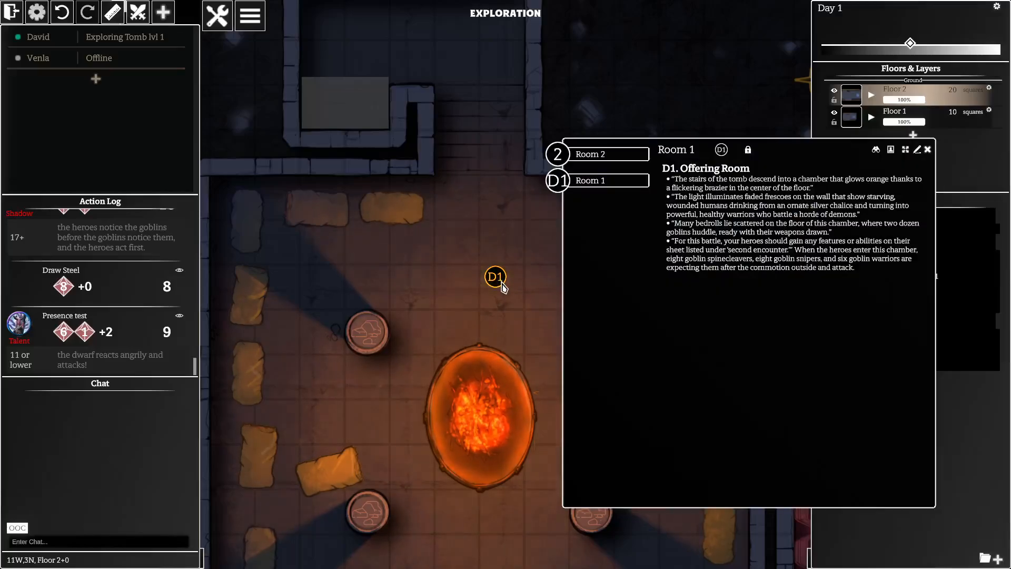
mouse_move(909, 179)
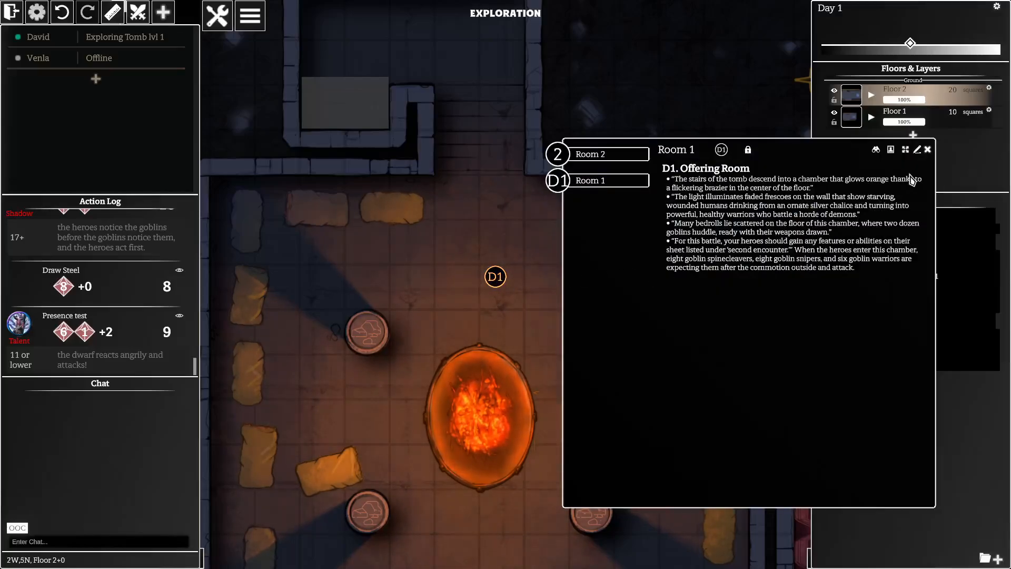
Step: Edit the room document and add a [[setting:Number of Heroes]] embed below the description
click(917, 149)
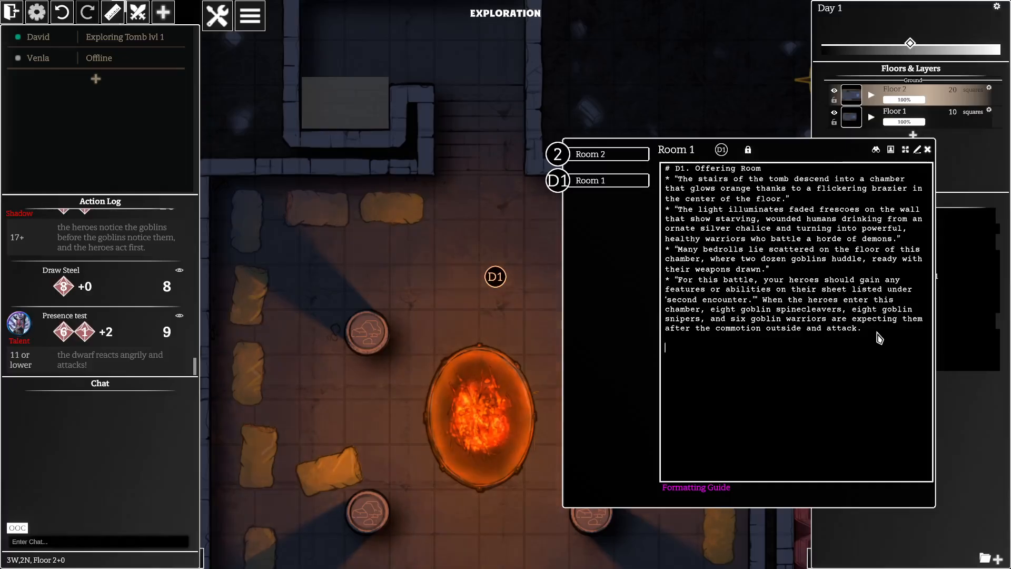
text([[settin)
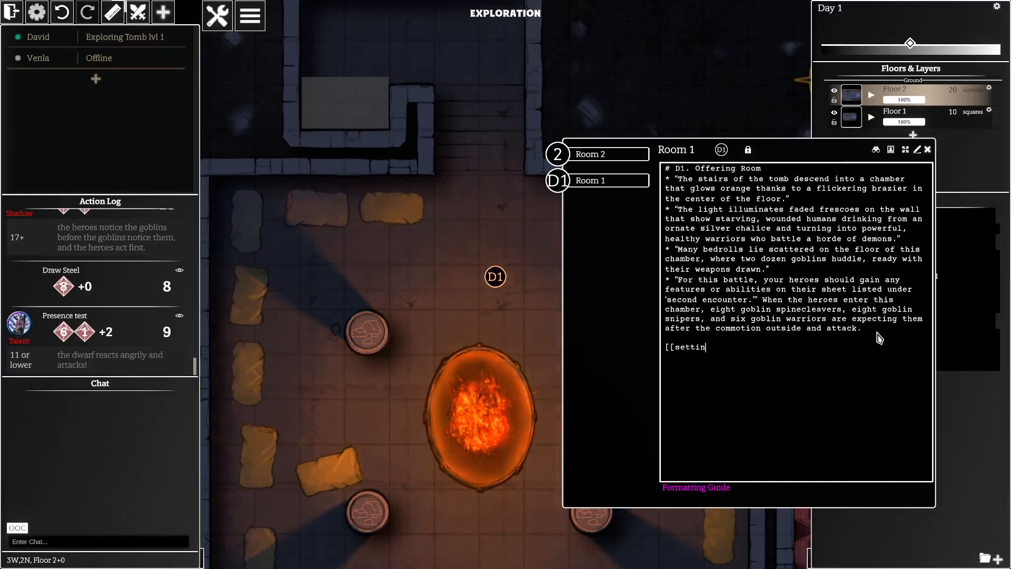
text(g:)
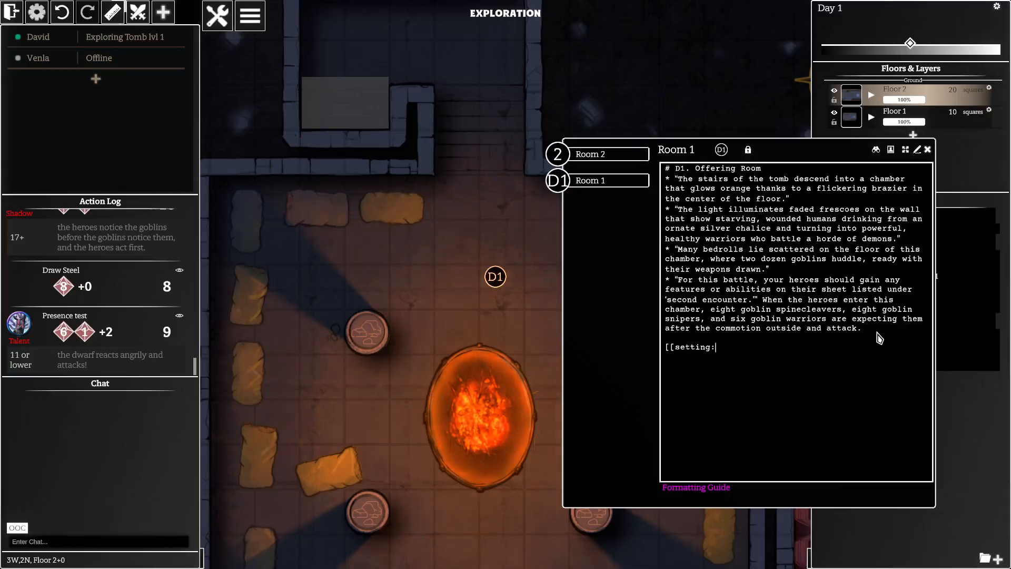
text(N)
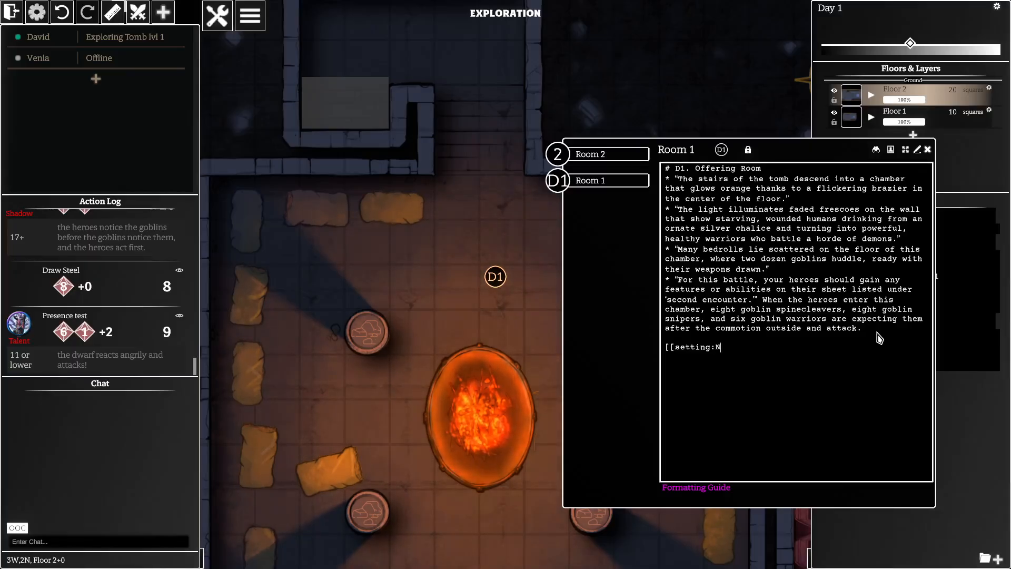
text(umber of Heroes]])
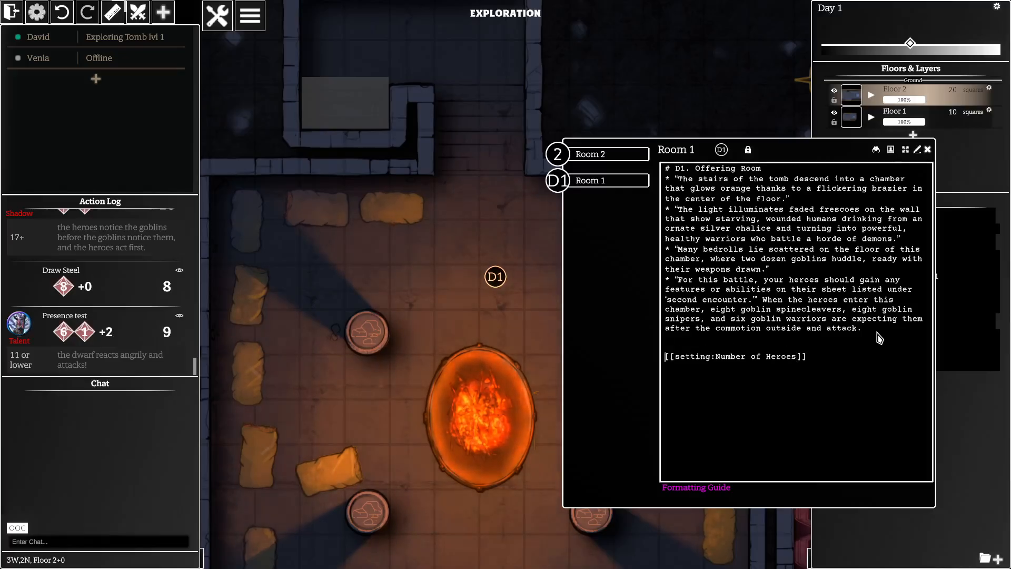
Step: Add a [[setting:Master Volume]] embed on the next line
text([[)
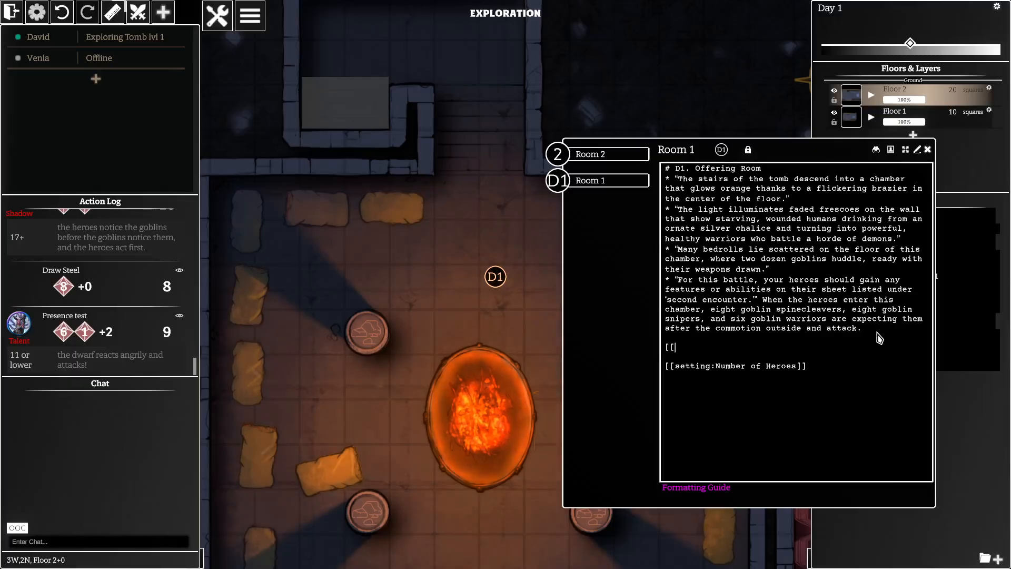
text([[setting:Ma)
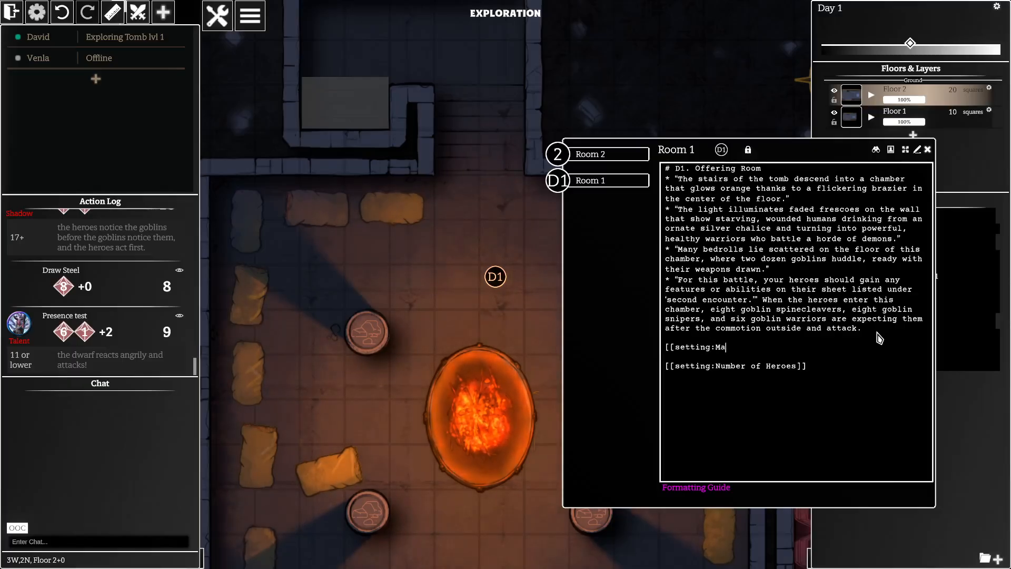
text(ster Volume]])
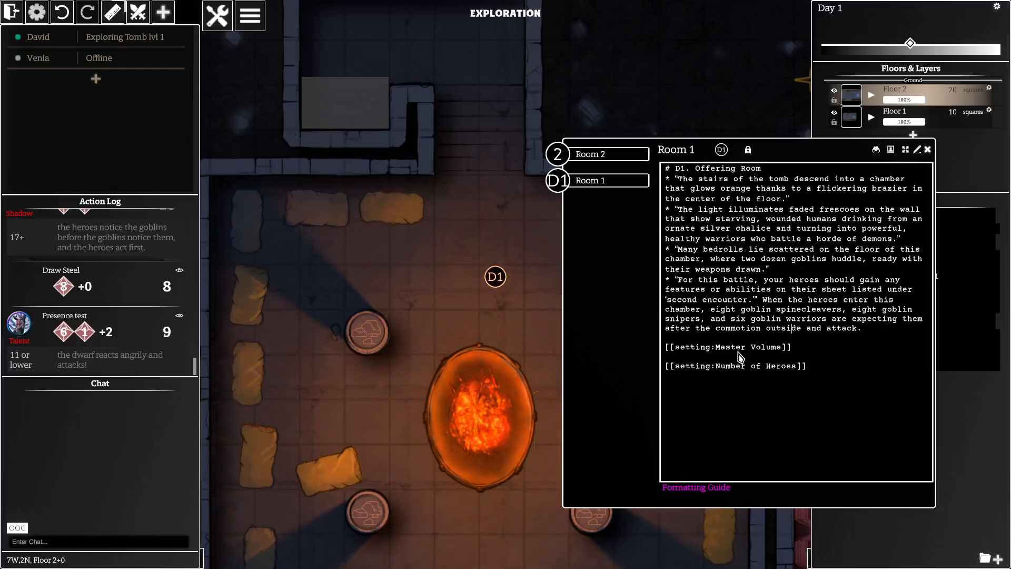
mouse_move(918, 150)
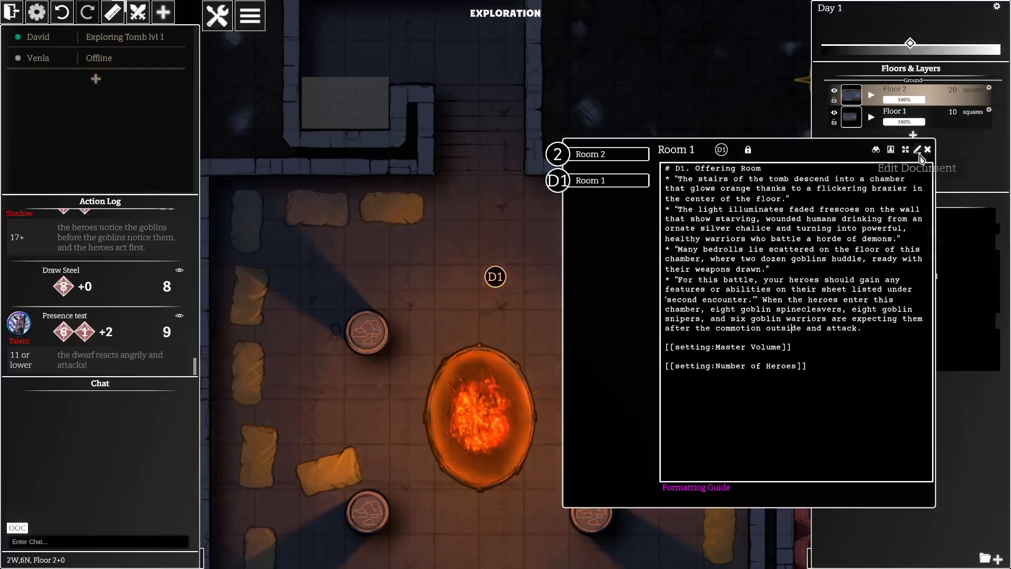
mouse_move(919, 150)
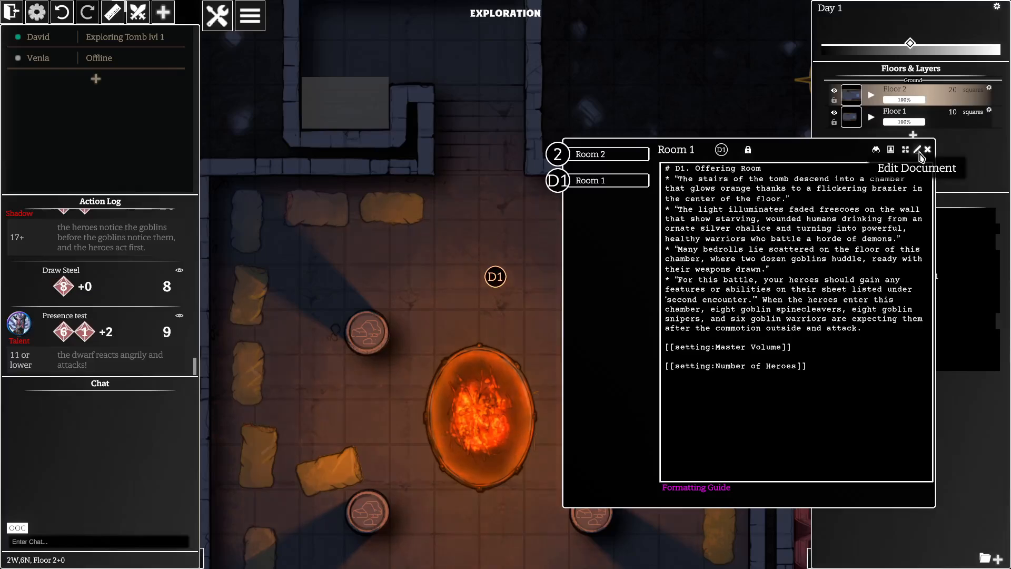
click(918, 149)
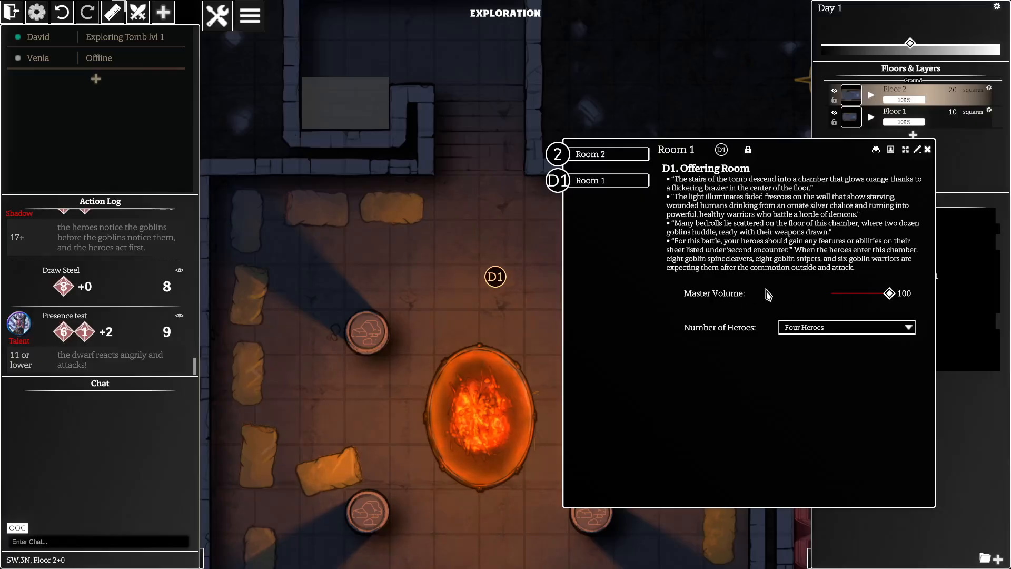
mouse_move(919, 165)
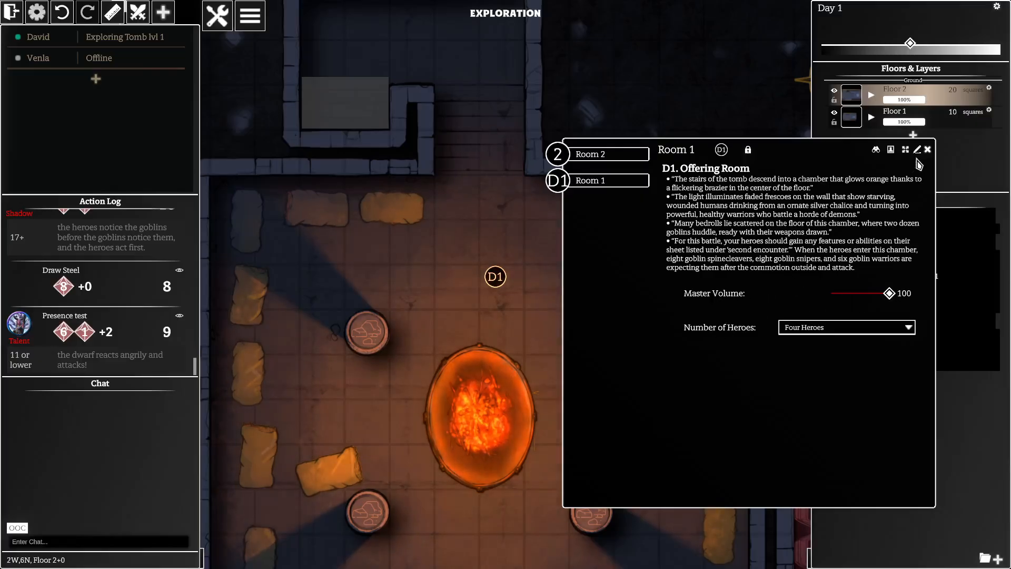
click(917, 149)
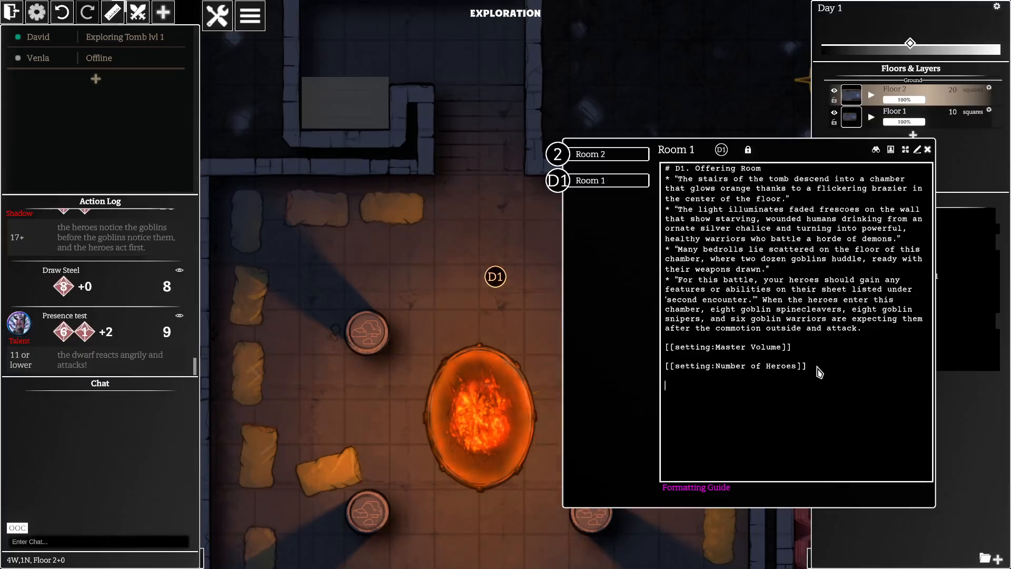
Step: Insert an [[encounter:tomb1]] embed below the two settings
text([[enco)
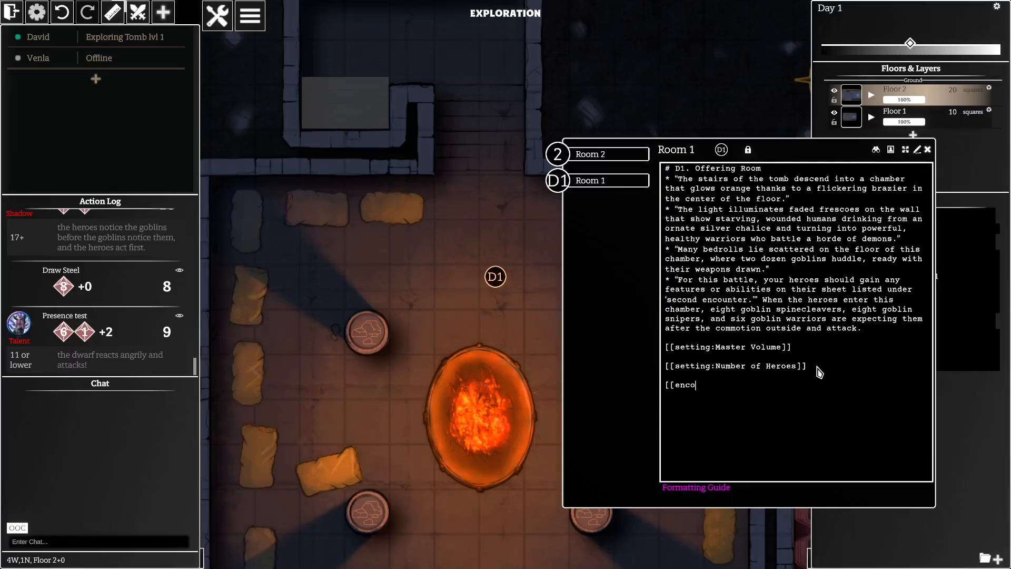
text(unter:tomb1)
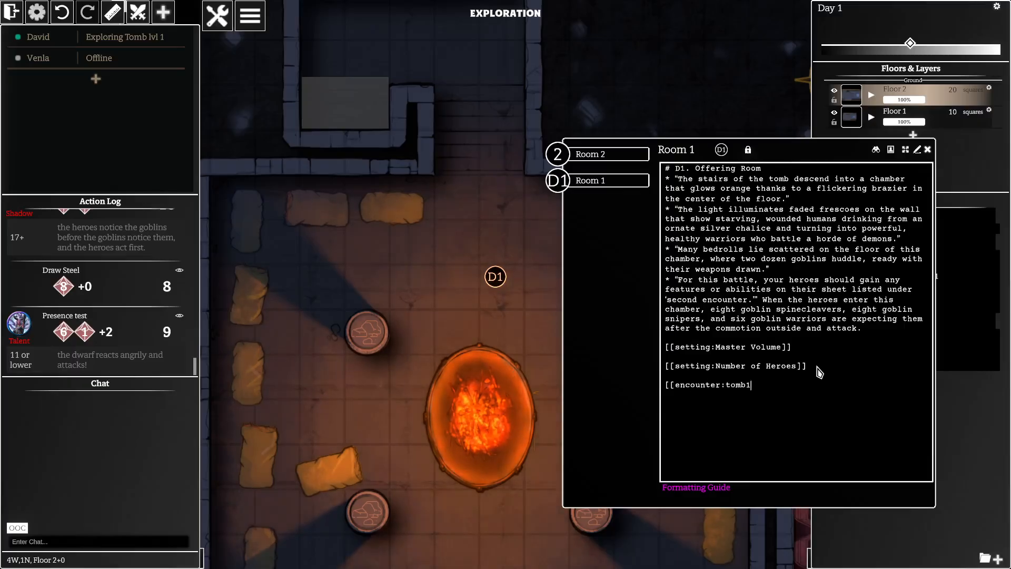
text(]])
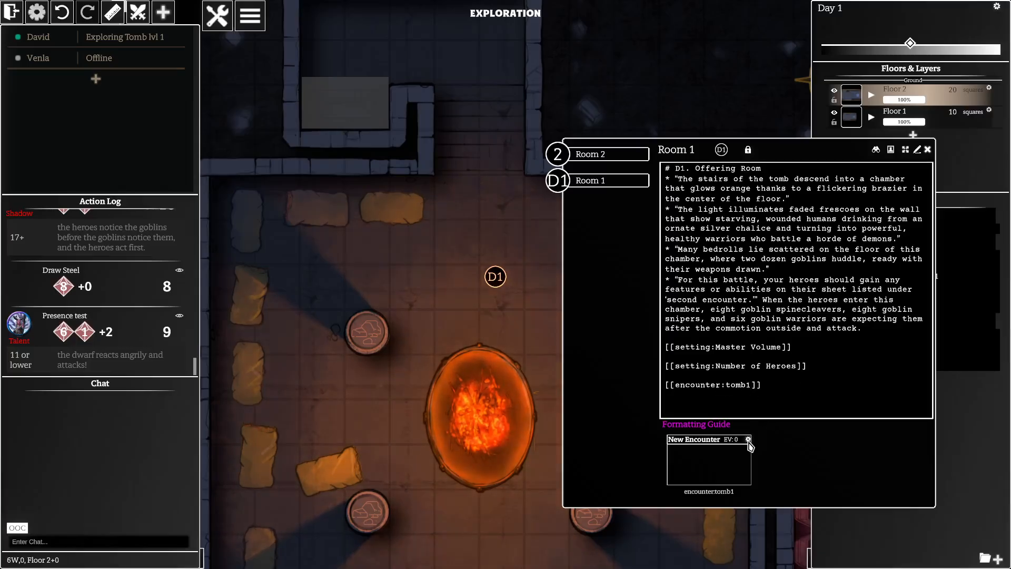
Step: Rename the new encounter to D1 Goblins in the encounter editor
click(748, 440)
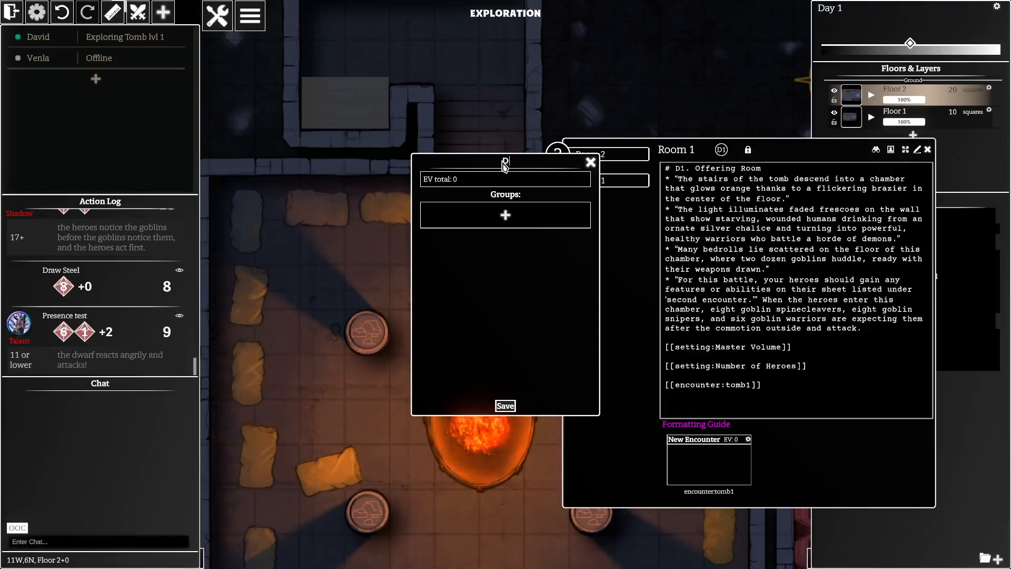
text(D1 Goblins)
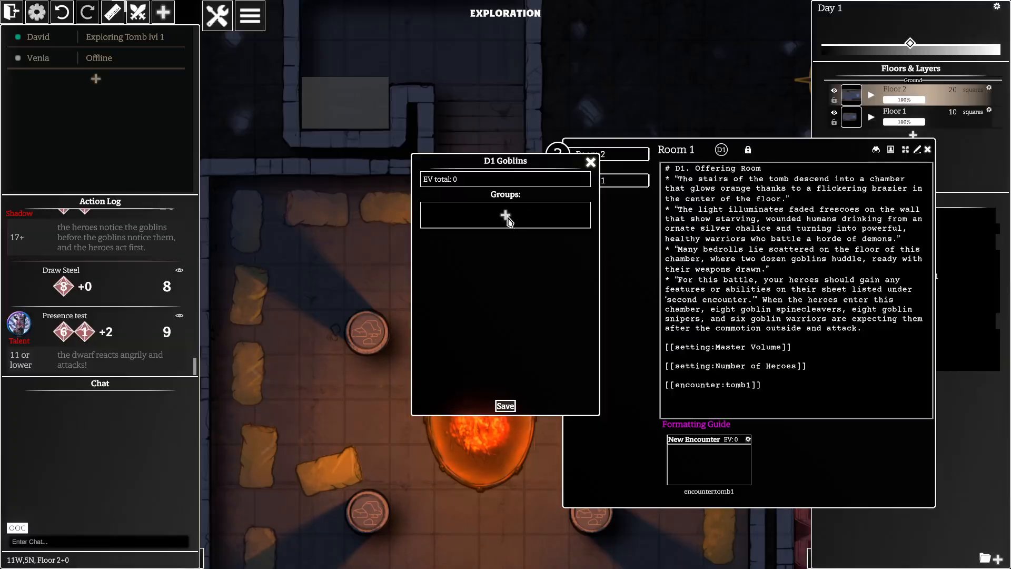
Step: Add a Goblin Warrior group with four Spinecleavers and duplicate it as group 2, reaching EV 12
click(504, 215)
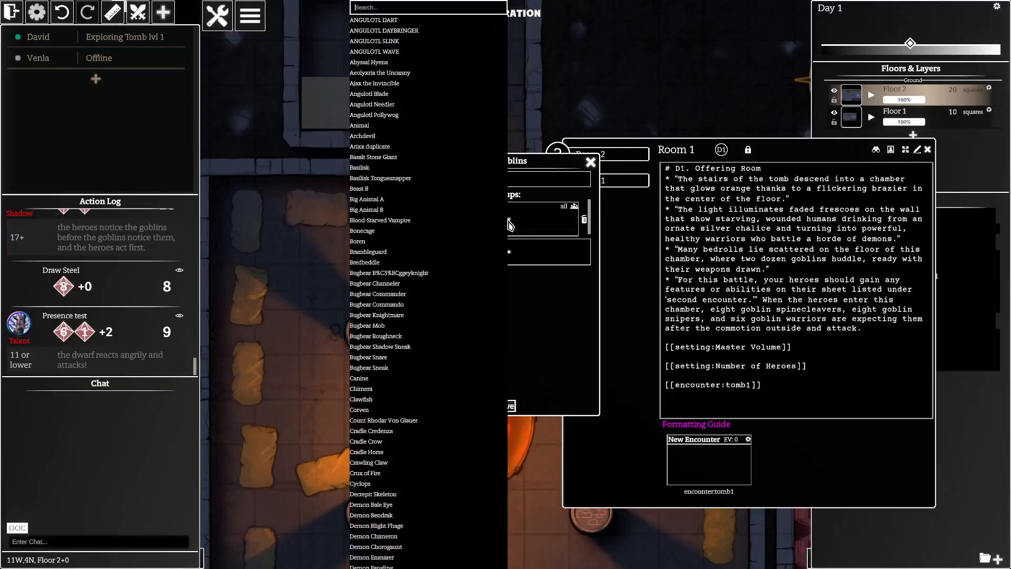
text(goblin war)
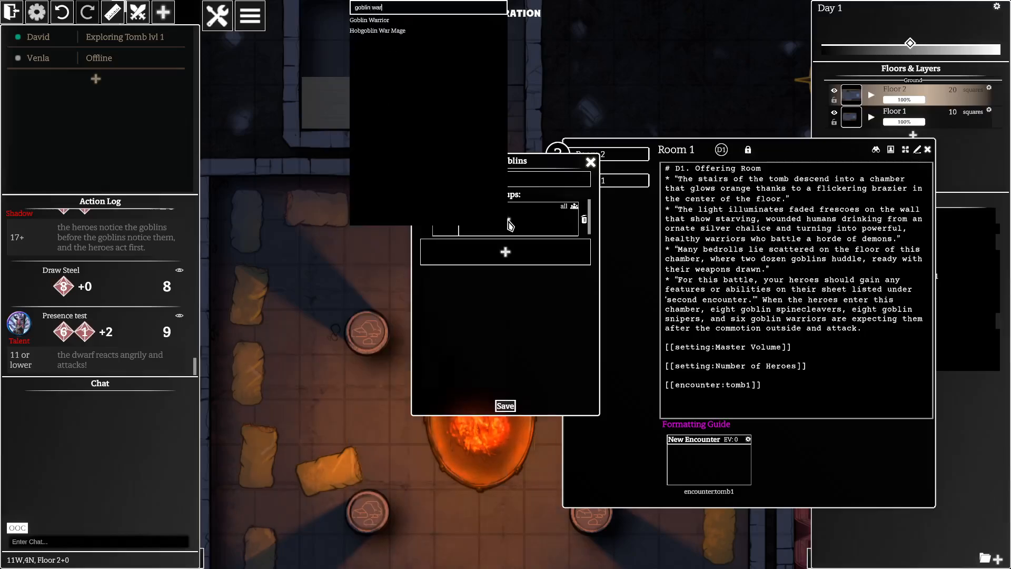
click(369, 20)
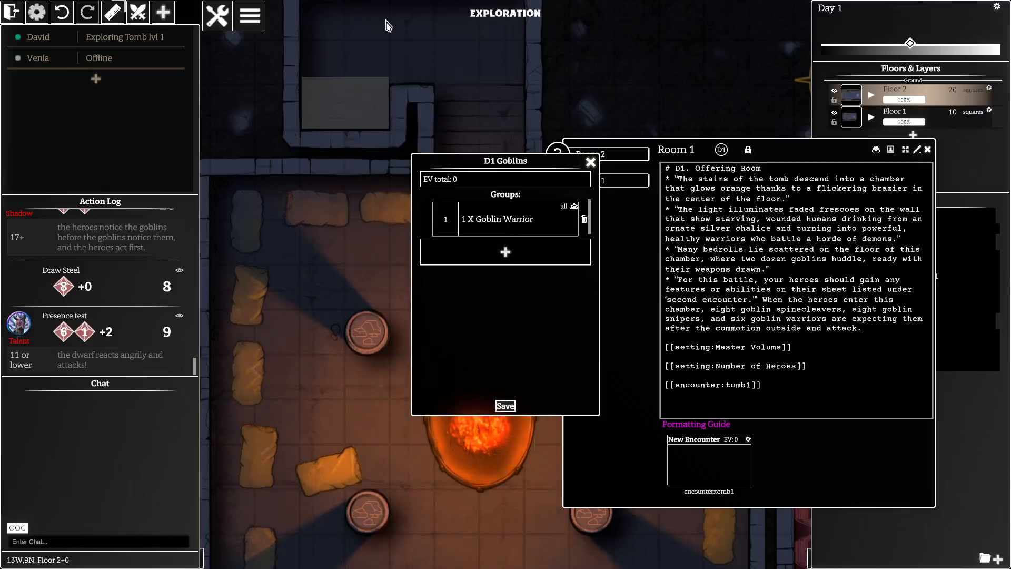
click(496, 219)
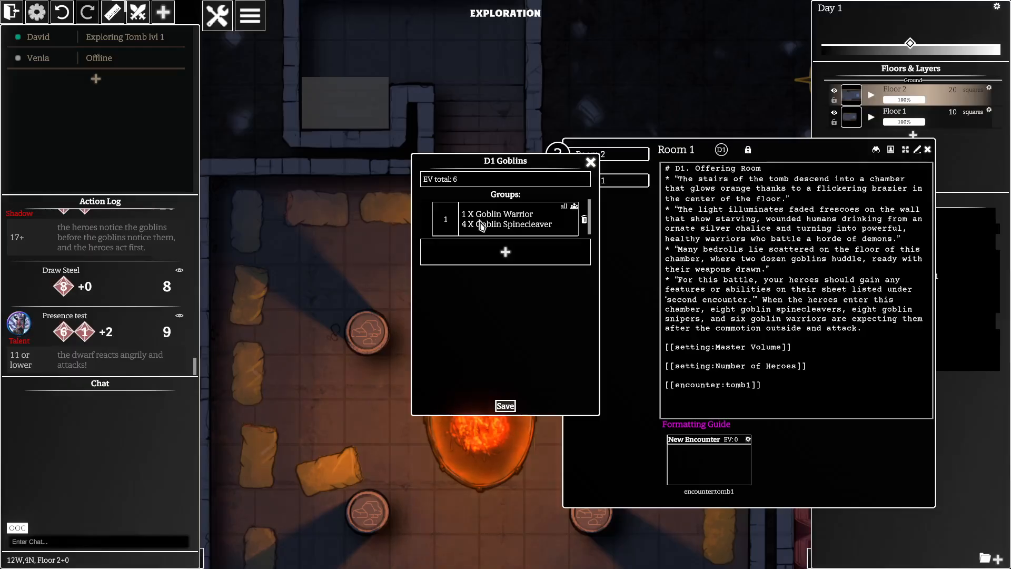
click(504, 252)
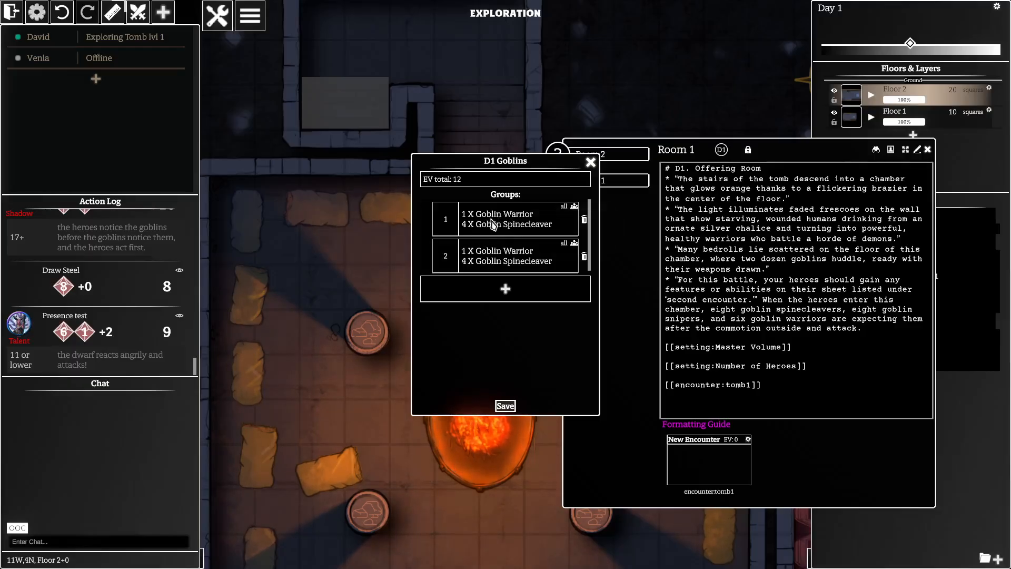
Step: Add a group of one Goblin Warrior with four Goblin Snipers and duplicate it
click(505, 289)
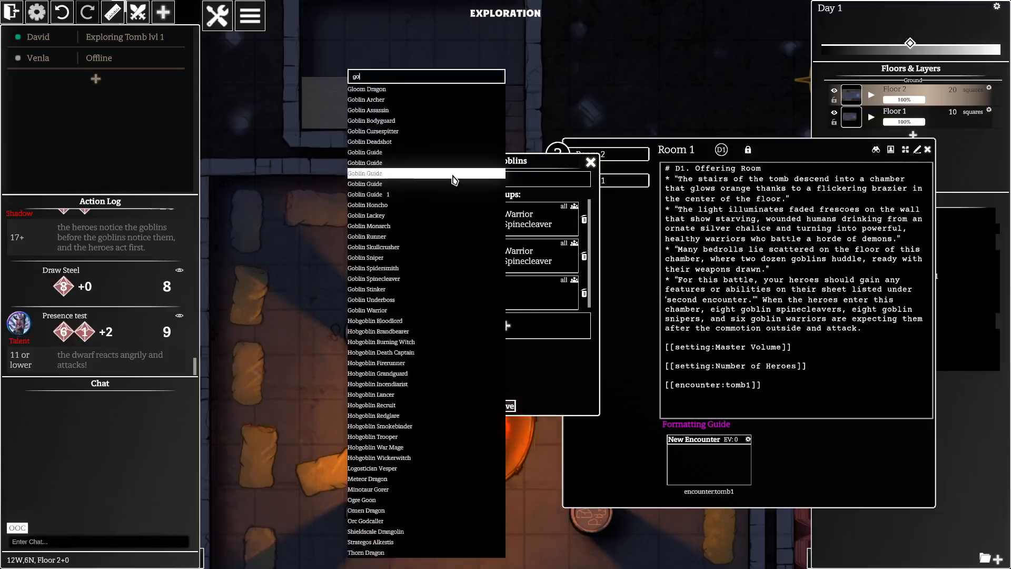
text(goblin wa)
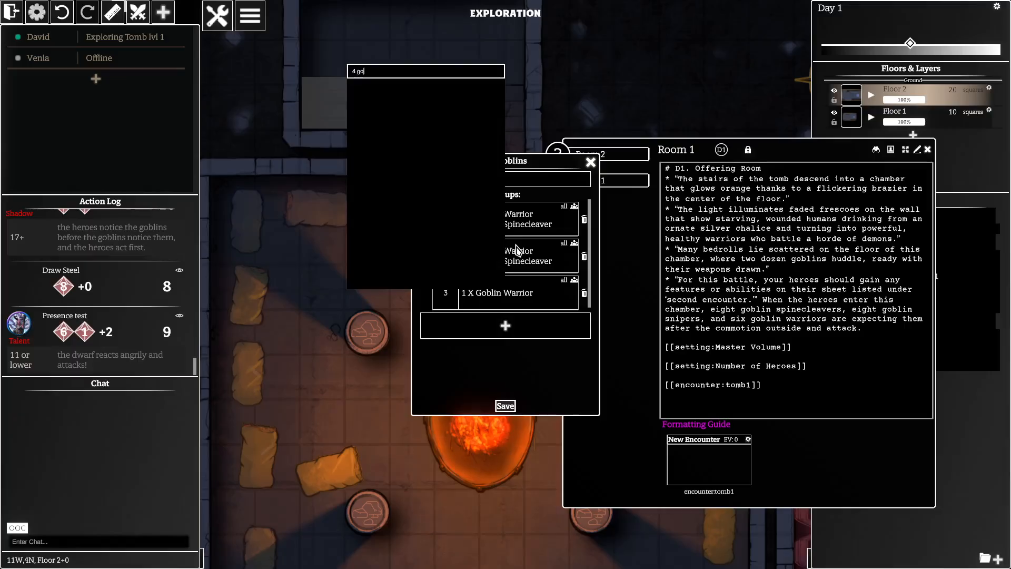
text(goblin snip)
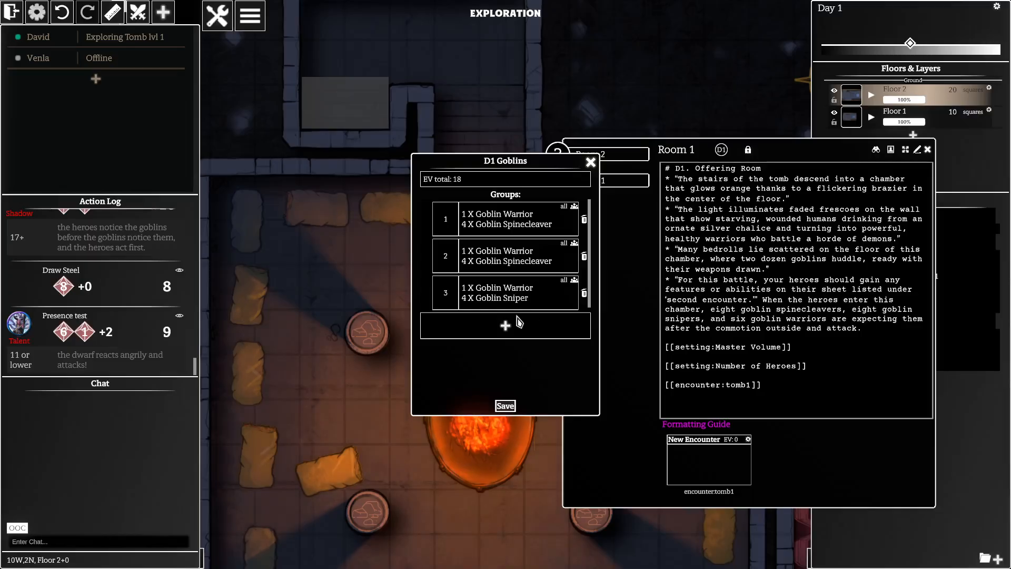
click(505, 325)
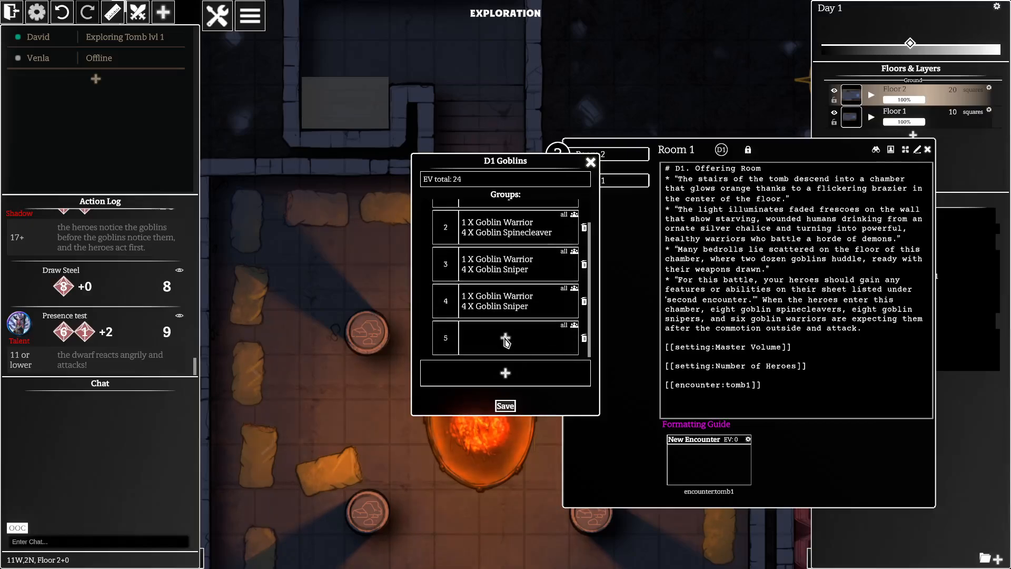
Step: Add a fifth group of two Goblin Warriors, bringing the encounter to EV 30
click(505, 338)
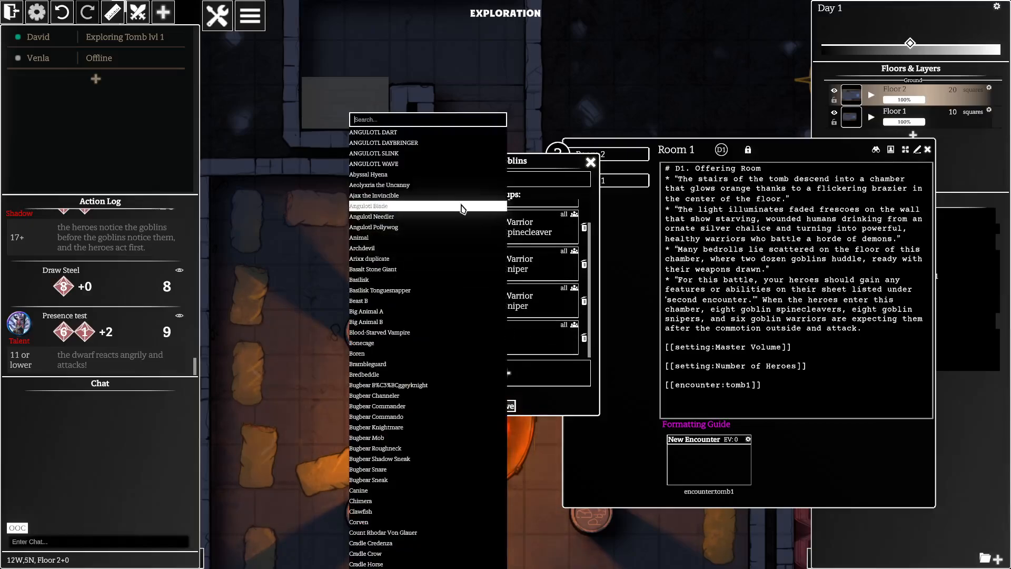
text(goblin war)
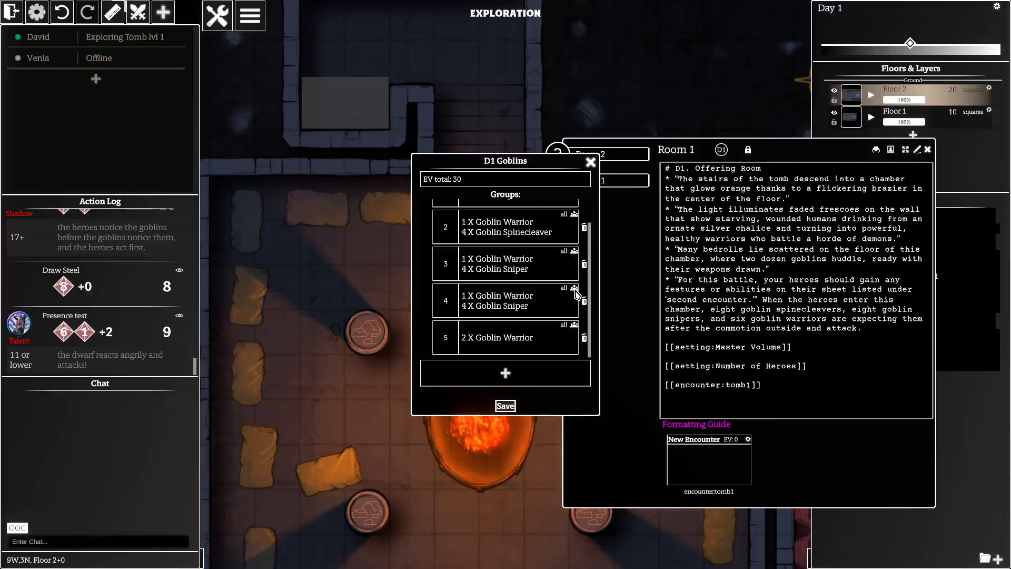
Step: Require 6+ heroes for the fourth group and 5+ heroes for the third group
click(573, 289)
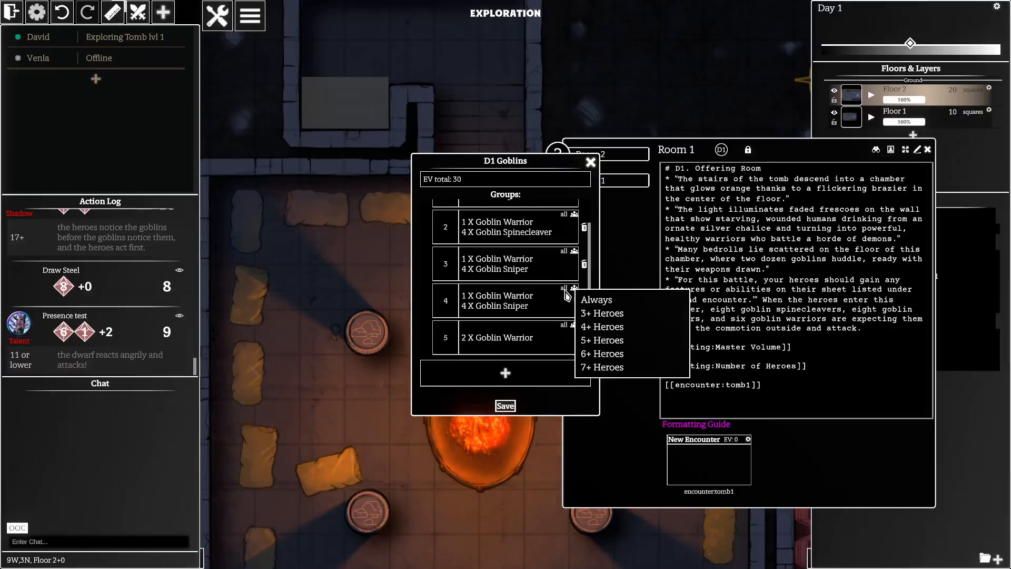
mouse_move(601, 340)
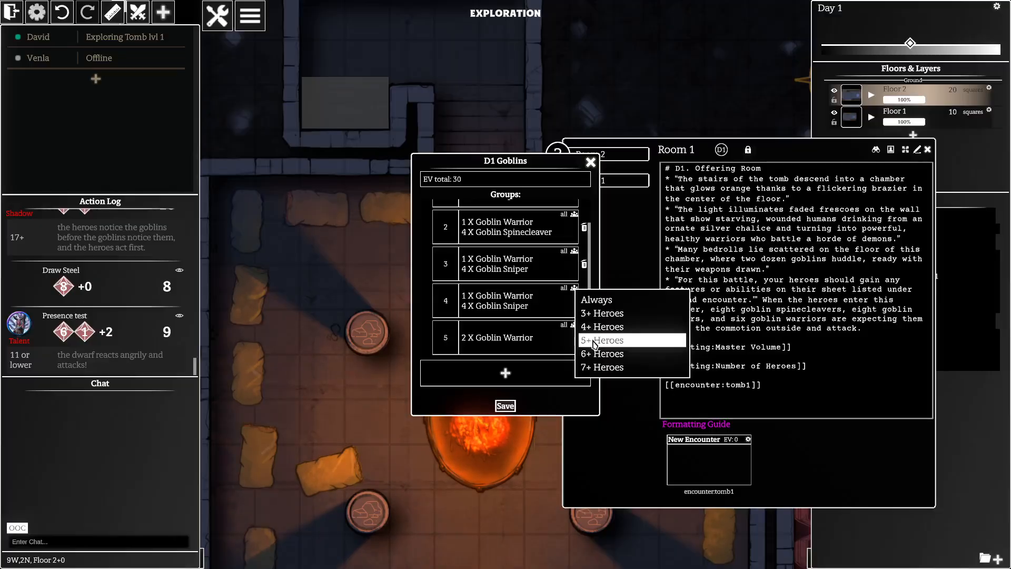
click(601, 354)
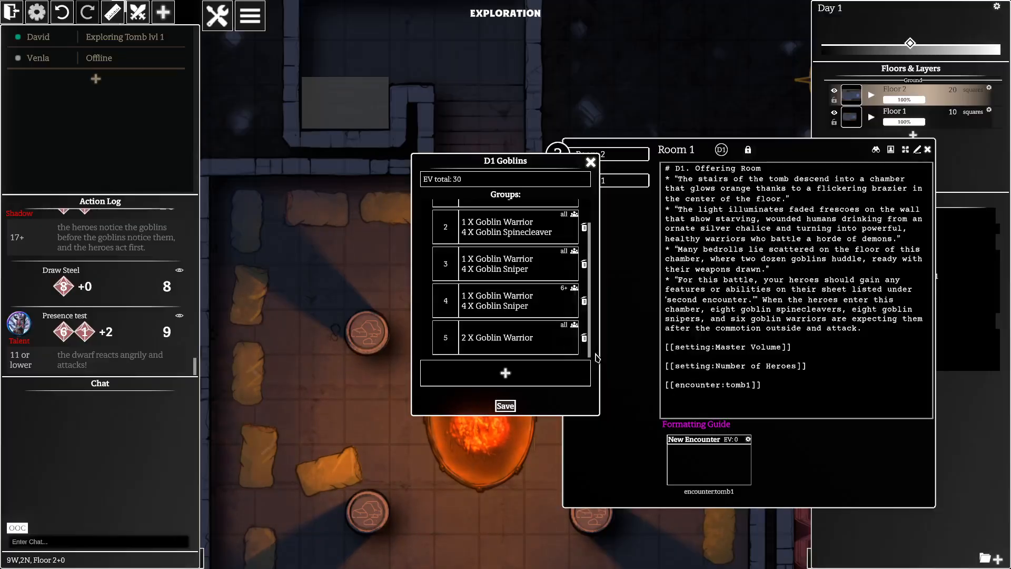
click(573, 251)
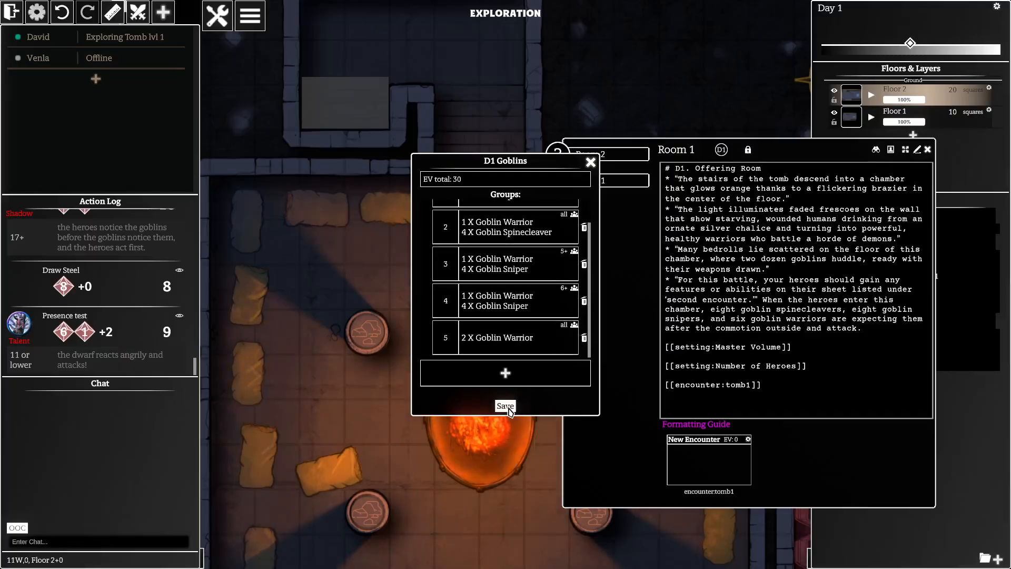
Step: Save the D1 Goblins encounter and return to viewing the room document
click(505, 406)
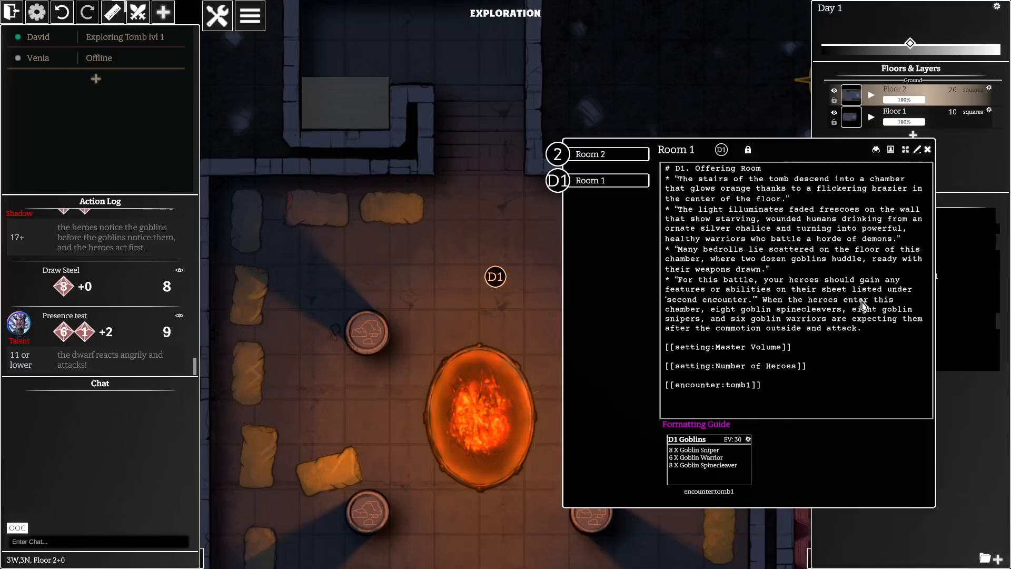
click(905, 148)
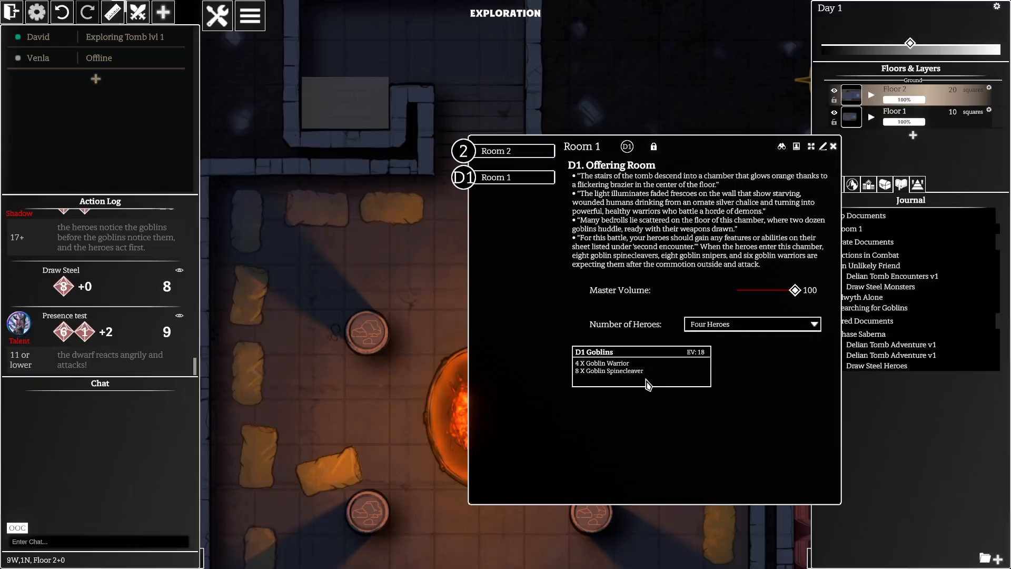
Step: Set the Number of Heroes setting to Six or More Heroes, showing EV 30
click(752, 323)
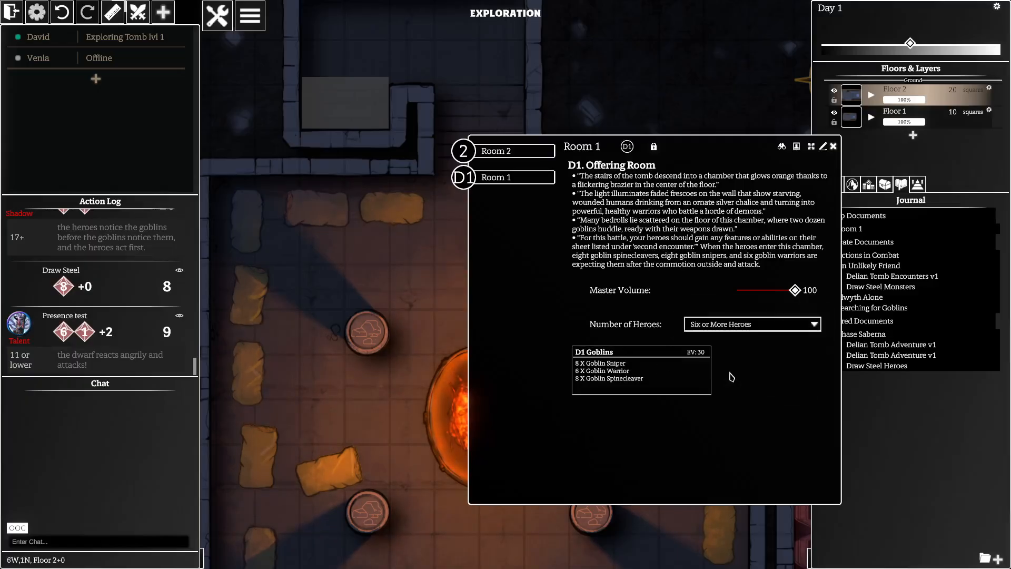
click(752, 323)
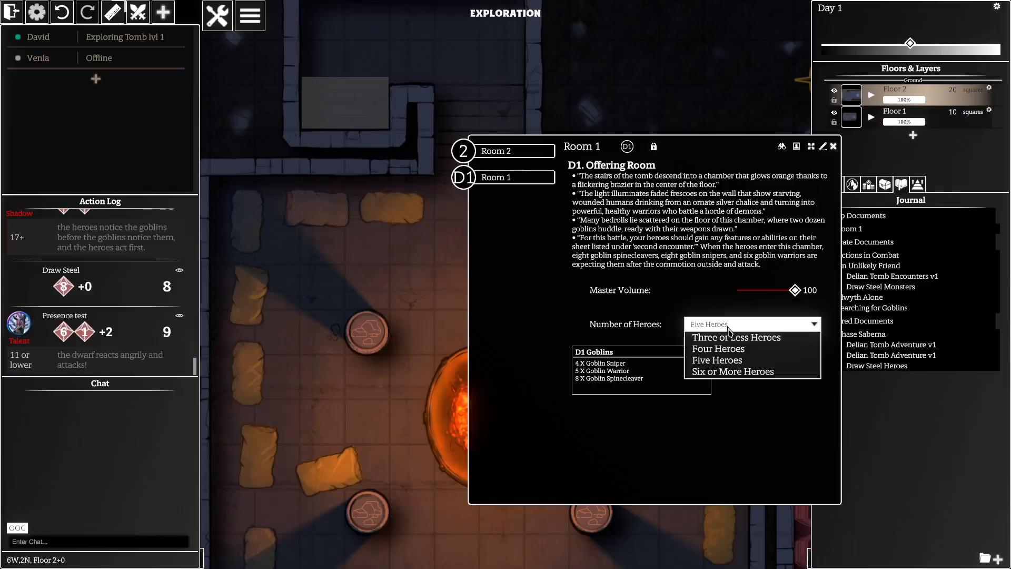
click(719, 349)
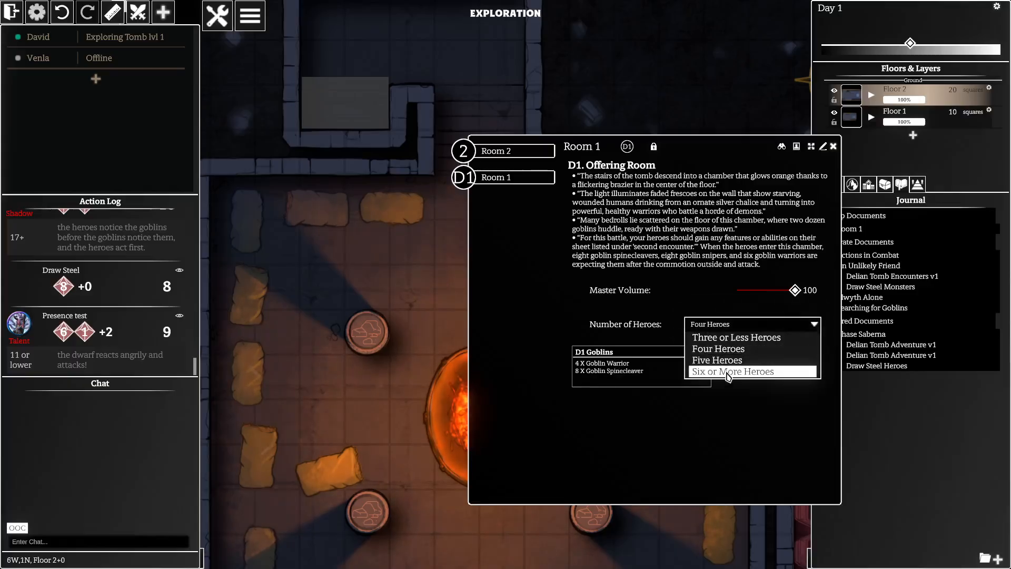
click(733, 371)
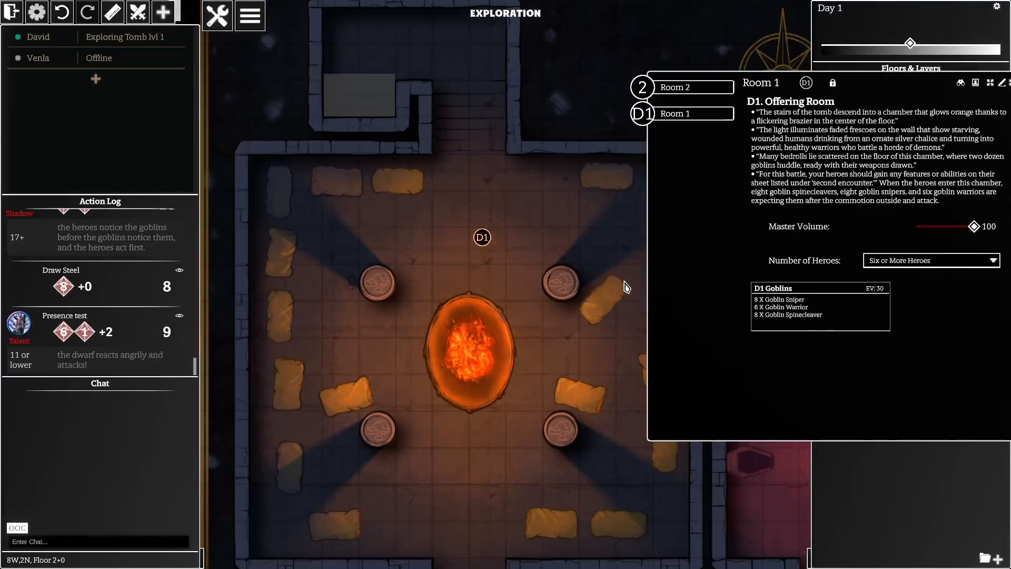
Step: Place the six-plus-hero D1 Goblins force on the map around the brazier, then remove it
click(474, 355)
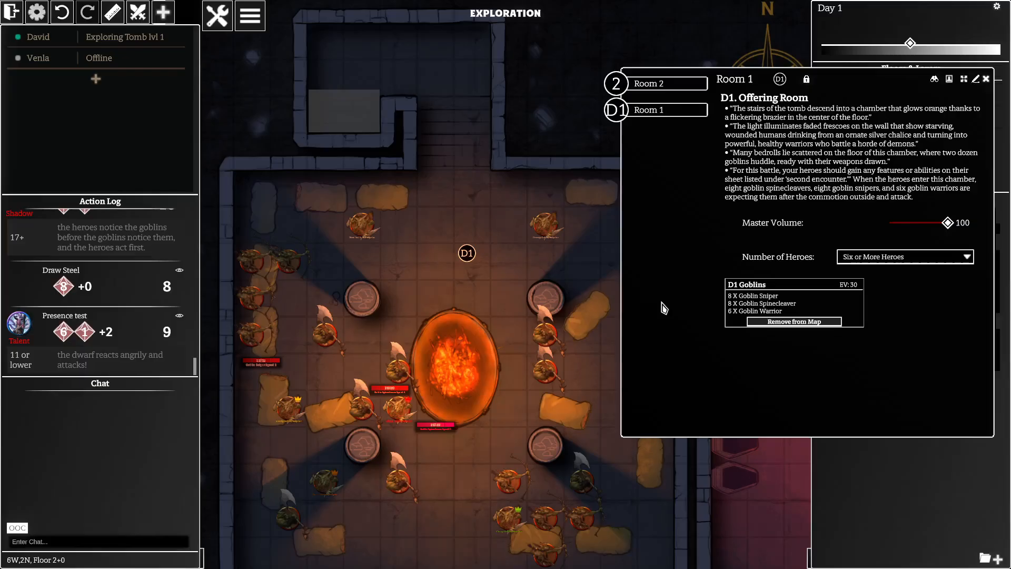
click(794, 321)
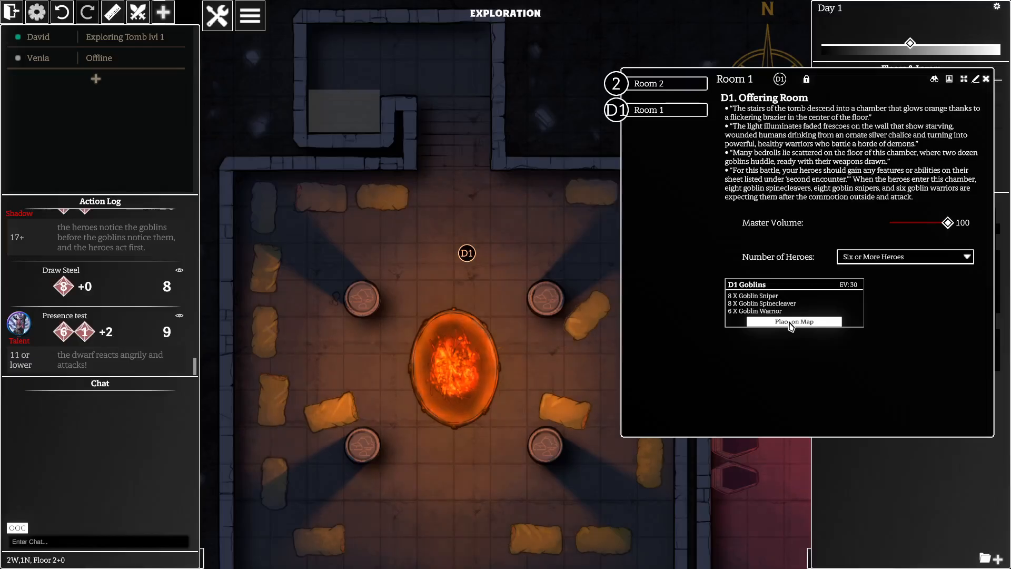
Step: Set Number of Heroes to Three or Less Heroes and place the EV-18 goblin force on the map
click(793, 322)
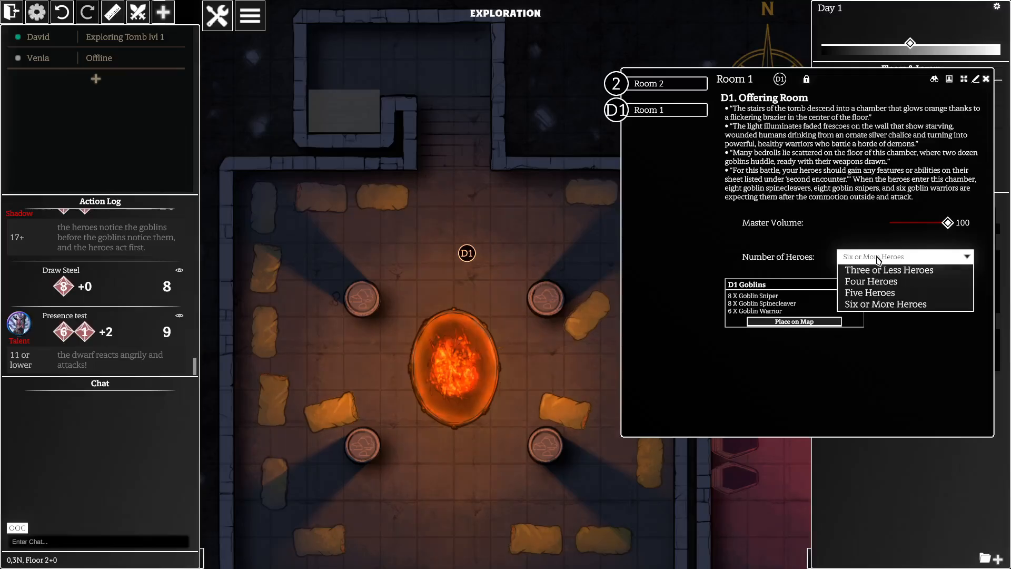
click(888, 269)
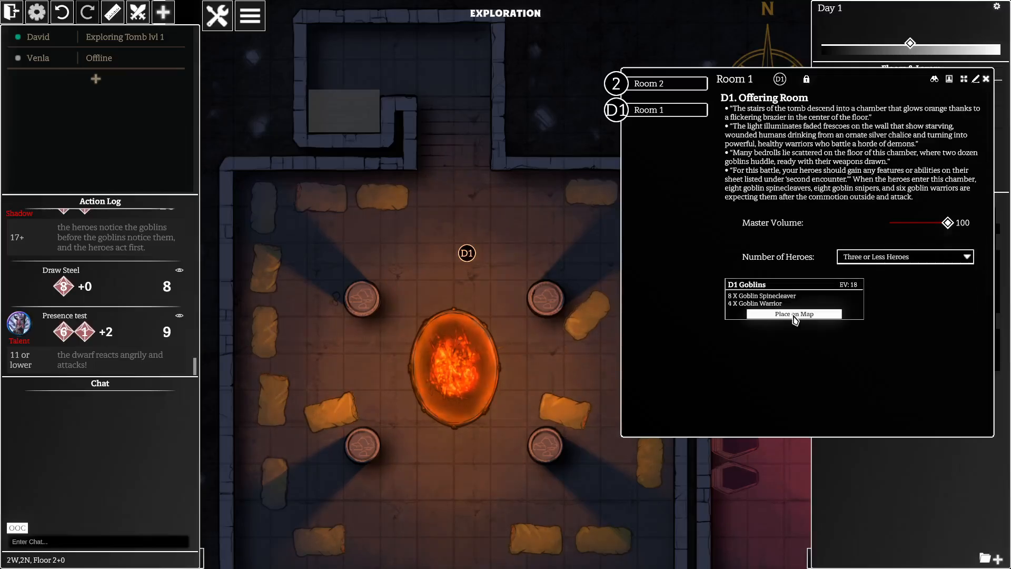
click(793, 314)
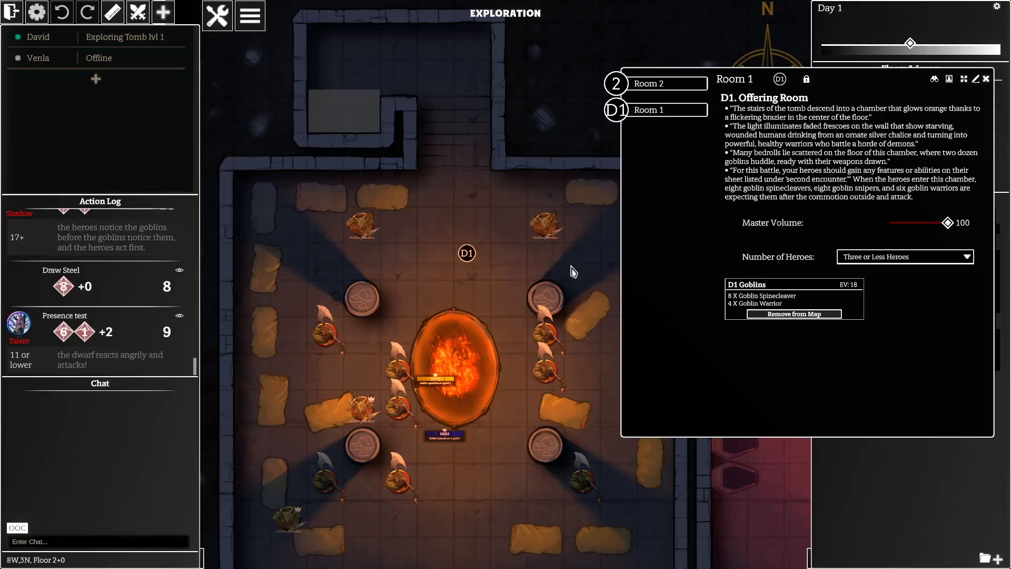